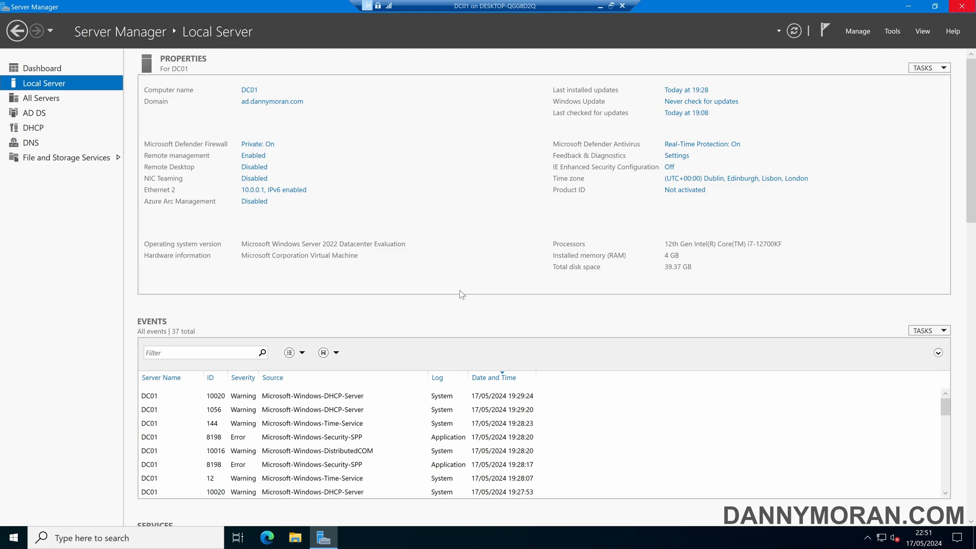
- Search Windows for 'event' so Event Viewer appears as the best match
click(12, 536)
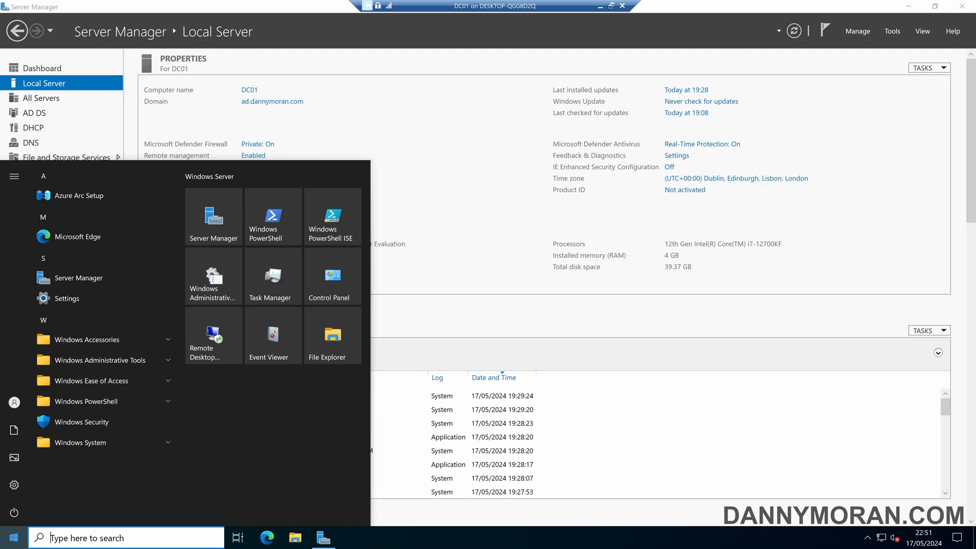
text(event)
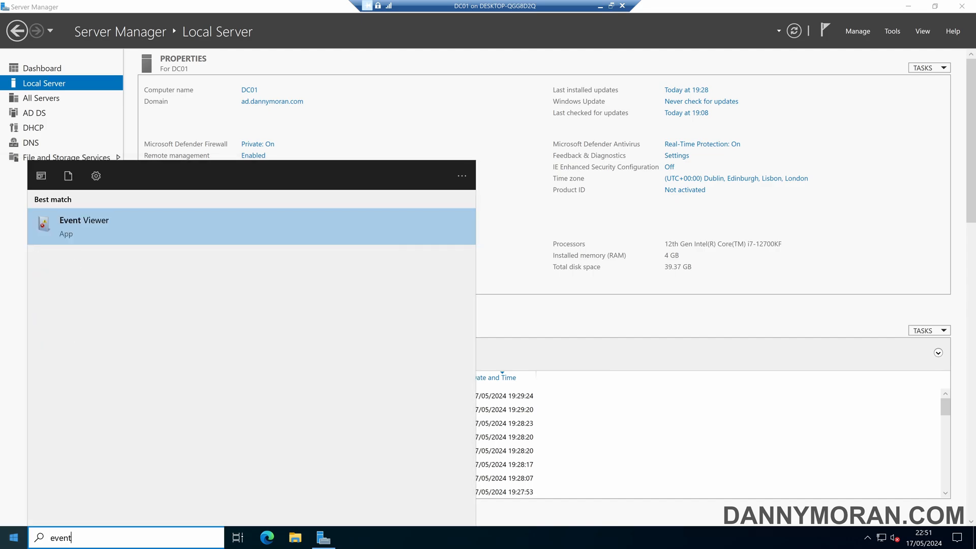
- Launch Event Viewer and bring up the context actions for the Windows Logs > System log
click(85, 225)
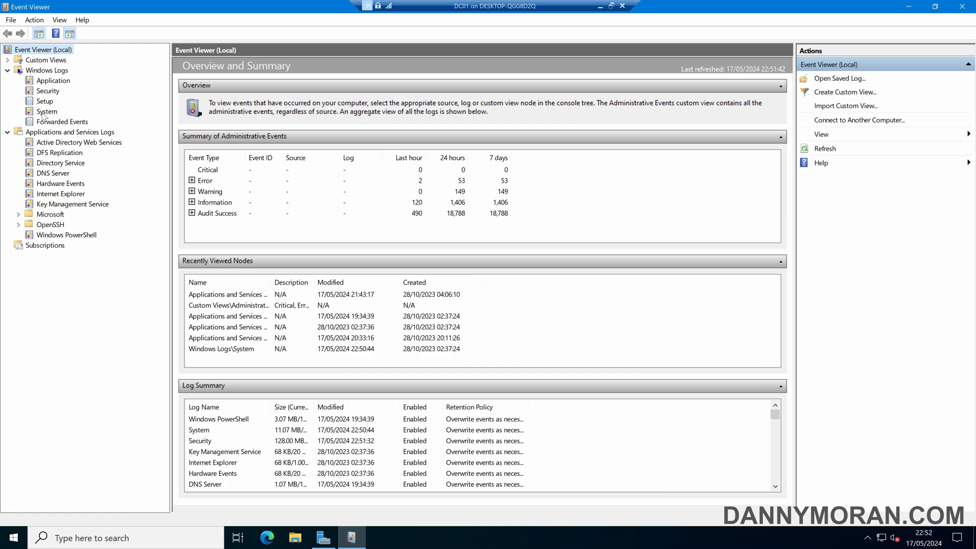
right_click(46, 111)
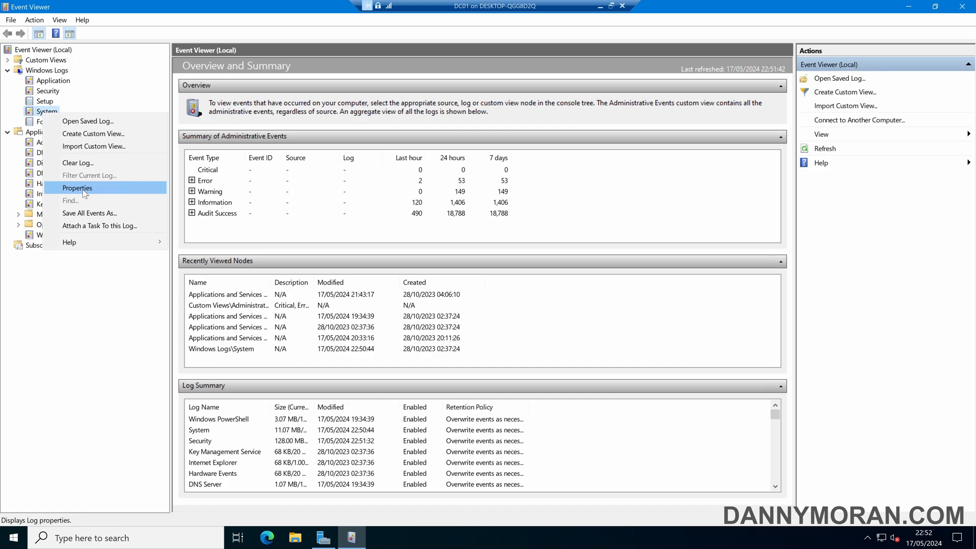
- In the System log Properties, raise Maximum log size to 40960 KB and apply it
click(76, 188)
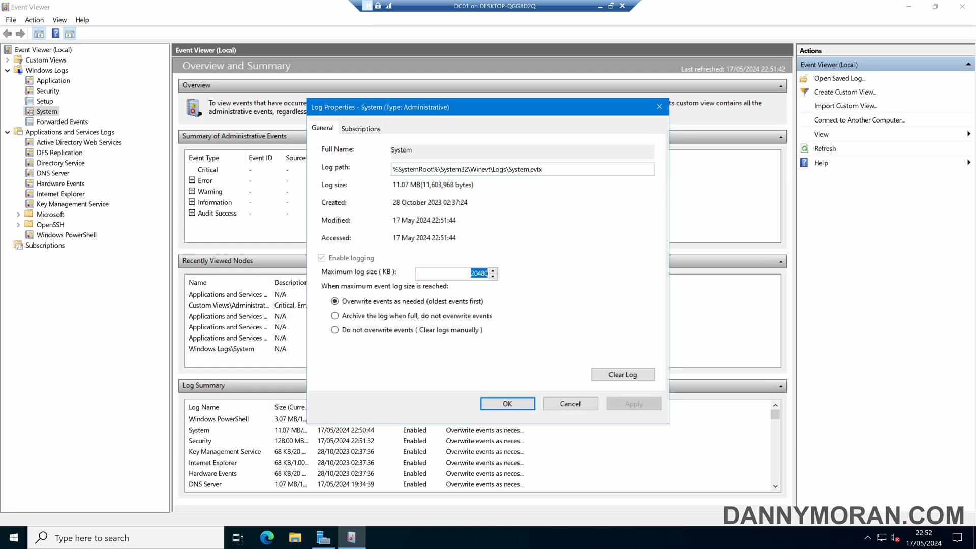
mouse_move(515, 278)
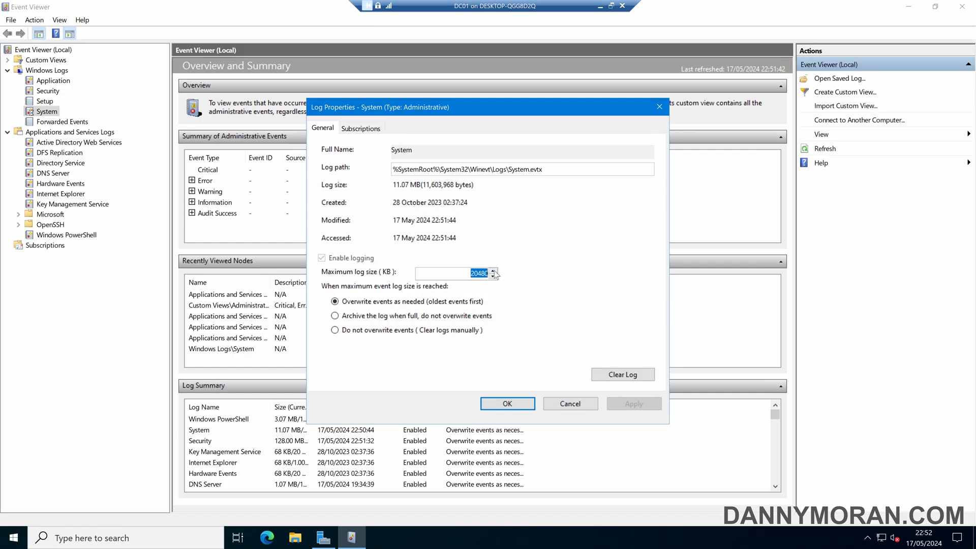
text(2056)
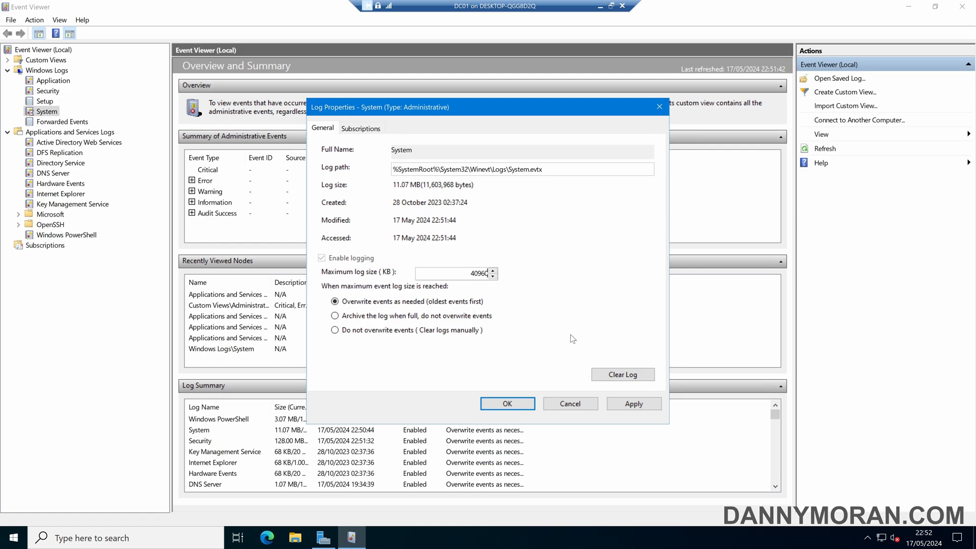
click(633, 403)
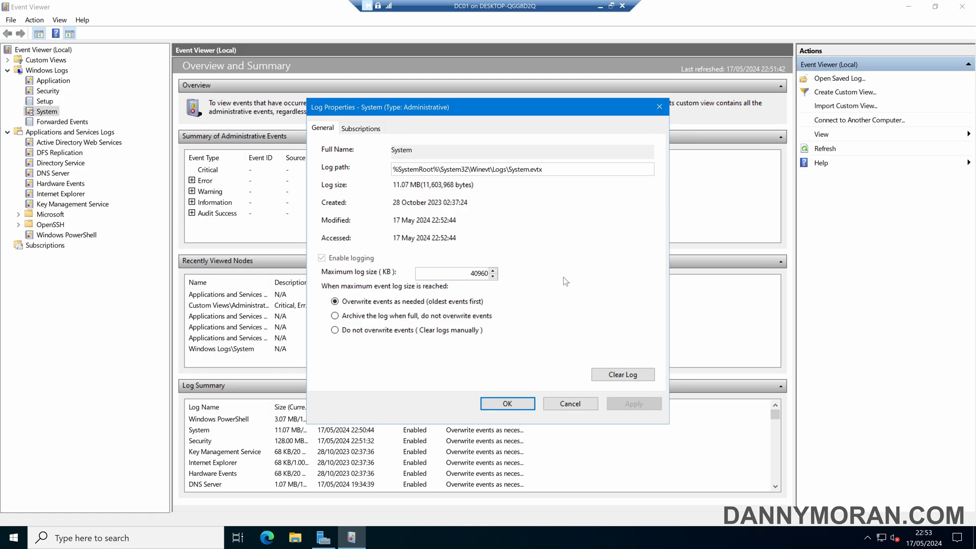
mouse_move(514, 275)
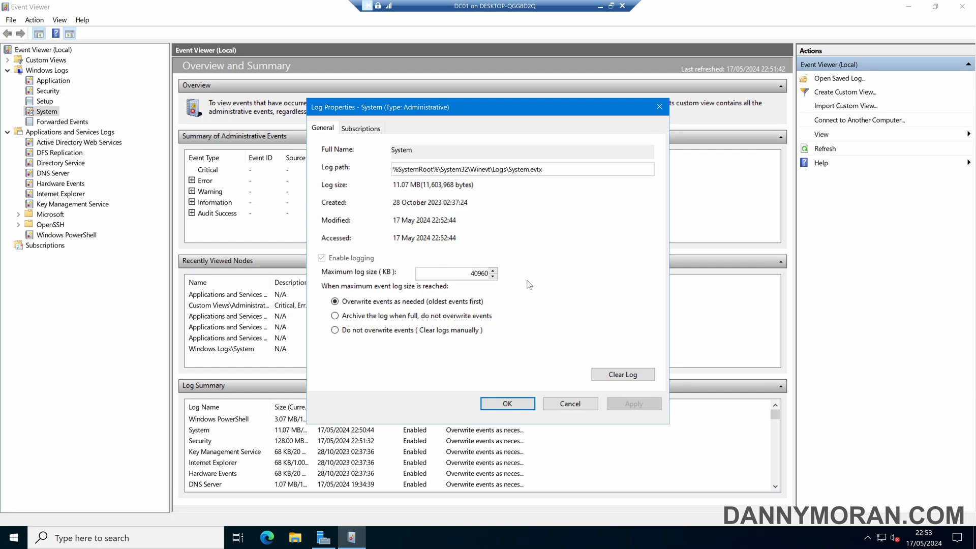
click(335, 301)
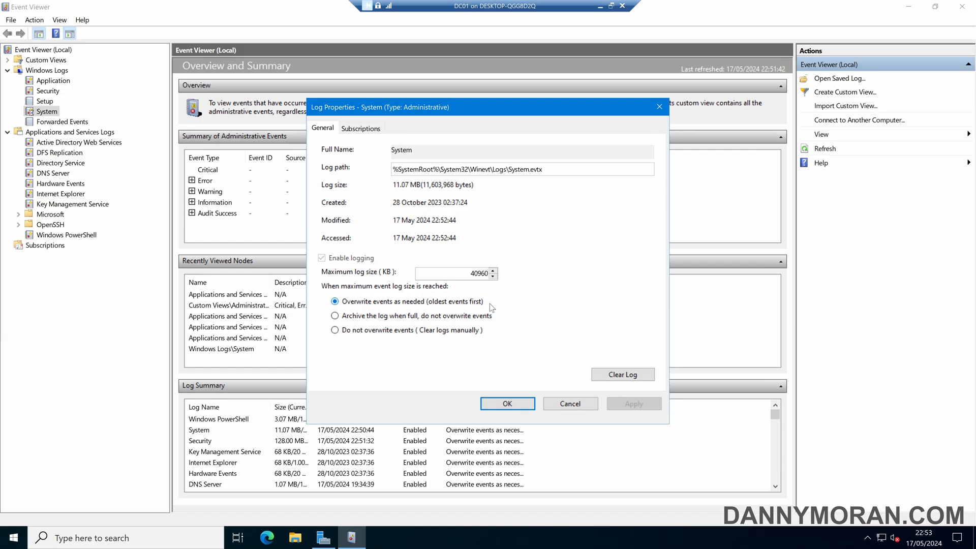
click(334, 315)
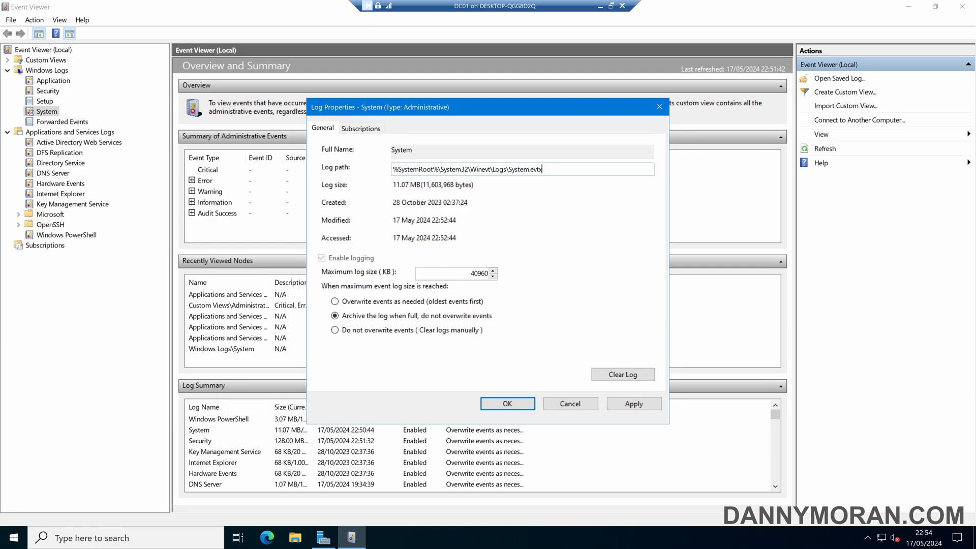
double_click(467, 169)
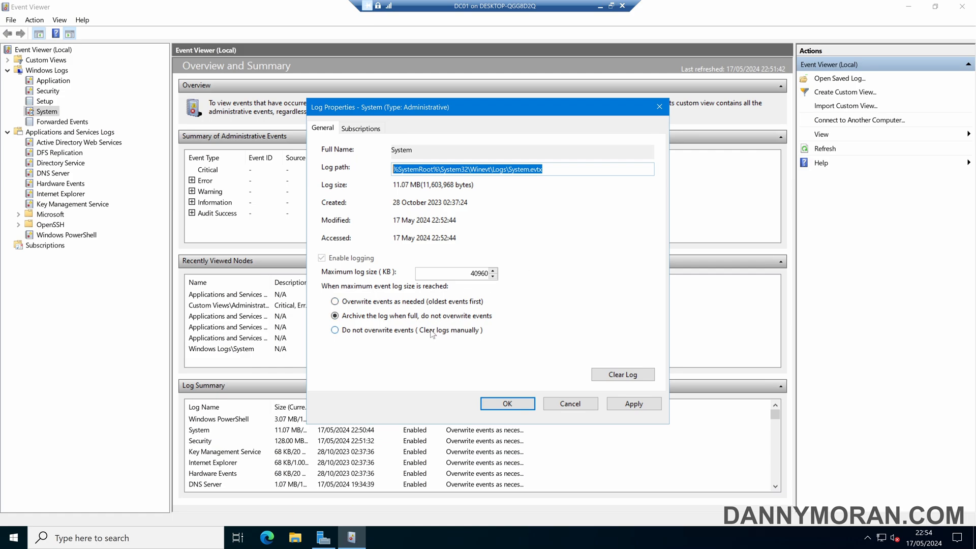
click(335, 329)
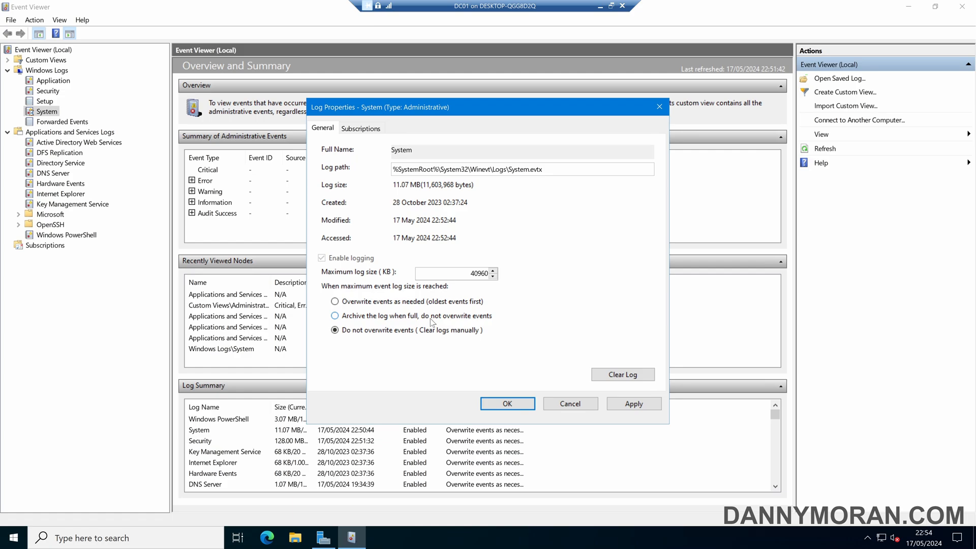
click(334, 301)
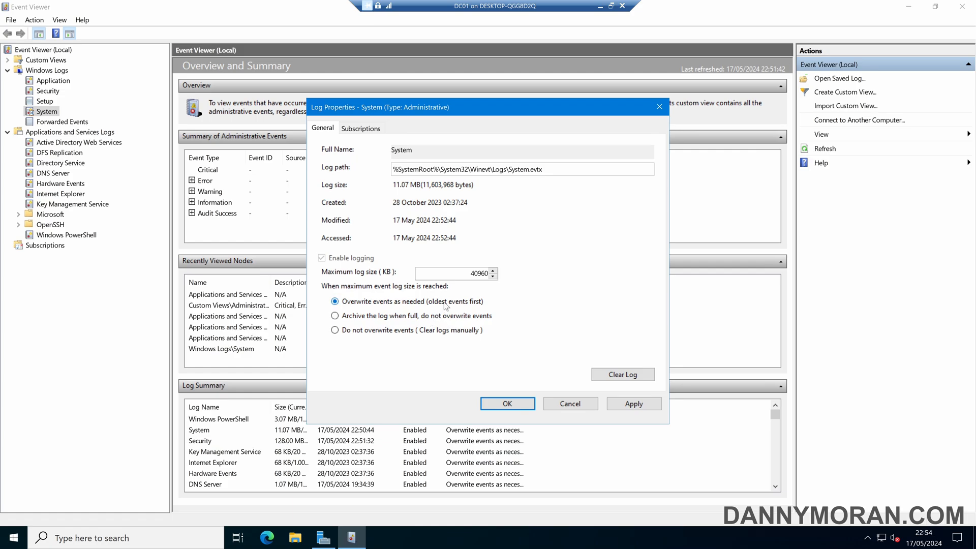
mouse_move(509, 307)
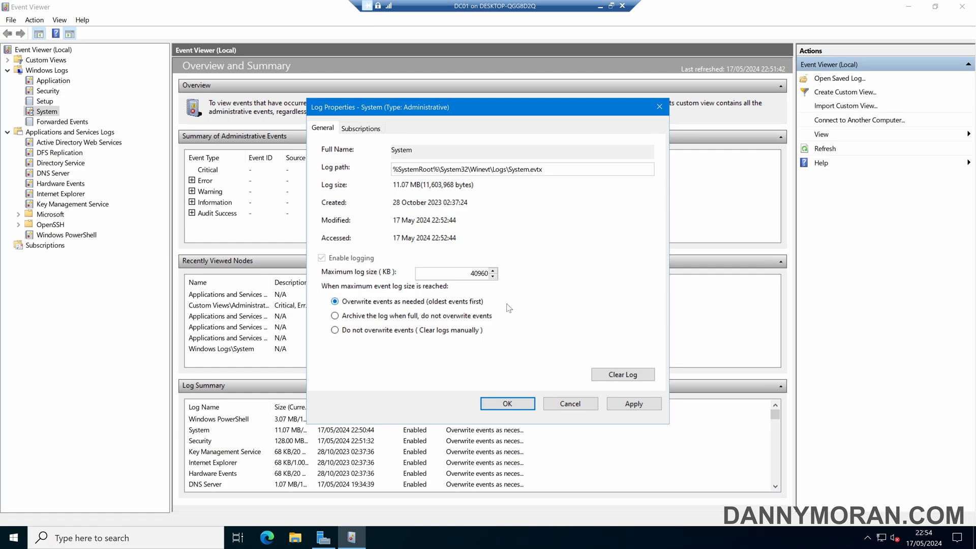
click(506, 403)
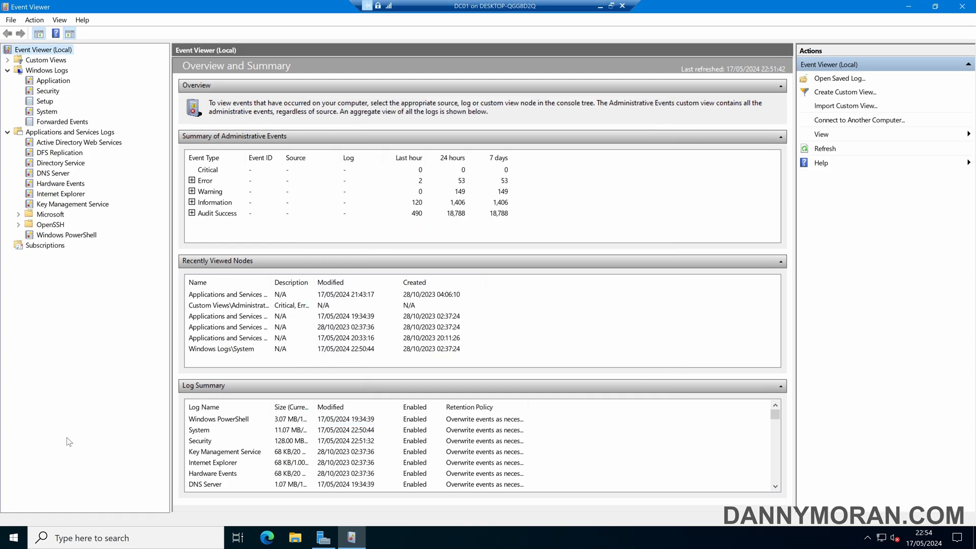
- Begin a new Windows search with the letter 'p' after closing Log Properties
text(p)
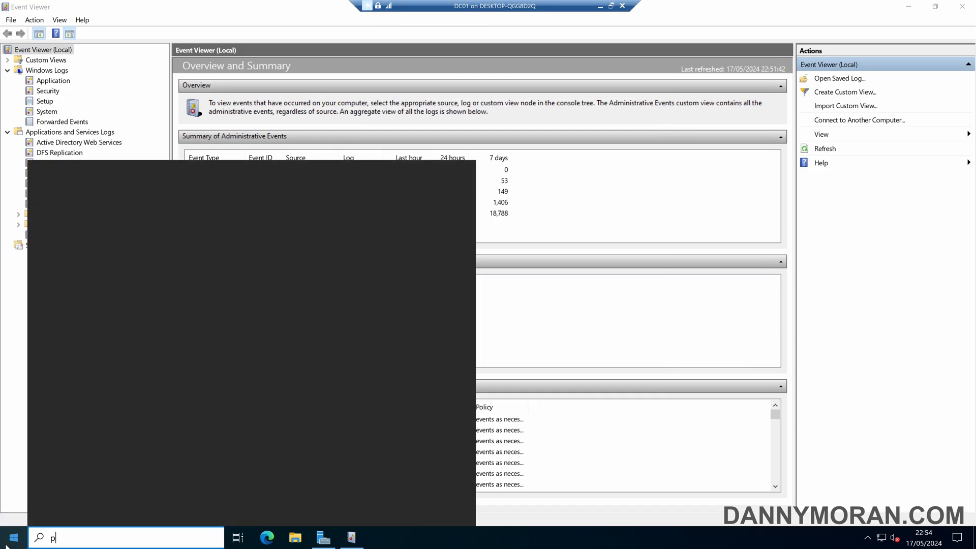
- Launch Windows PowerShell from the 'powershell' search and maximize its window
text(owershell)
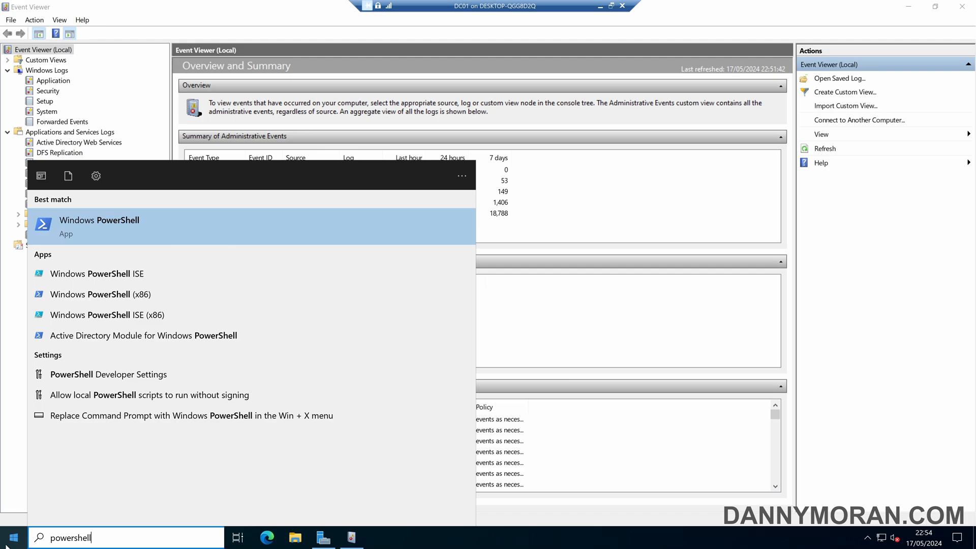
click(99, 225)
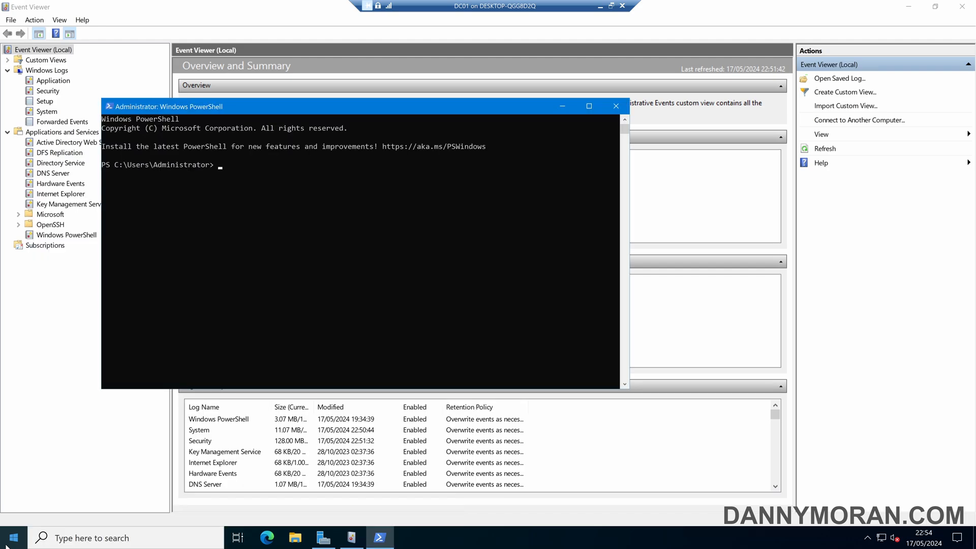
click(589, 106)
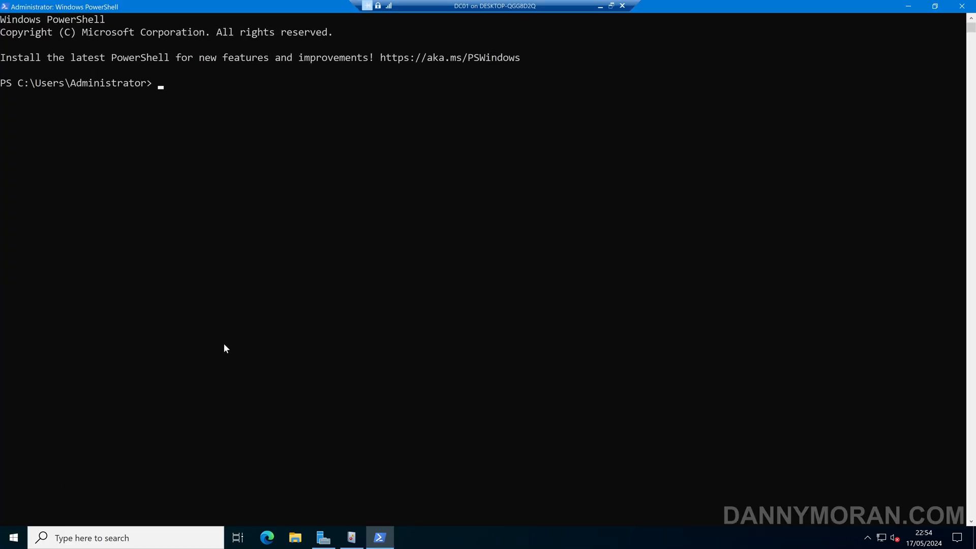
- Run Get-EventLog -List to show System at 40,960 KB, then begin the next 'get' command
text(get-e)
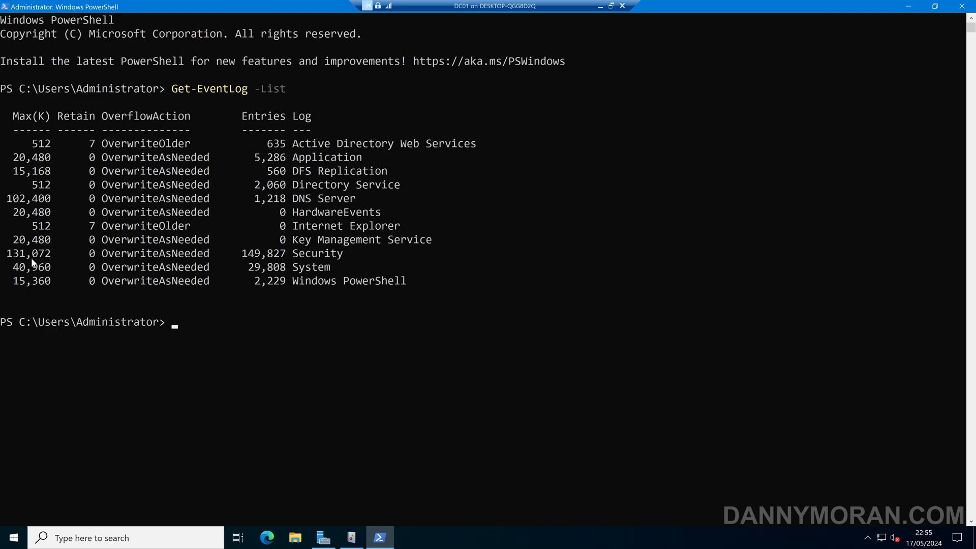
mouse_move(175, 243)
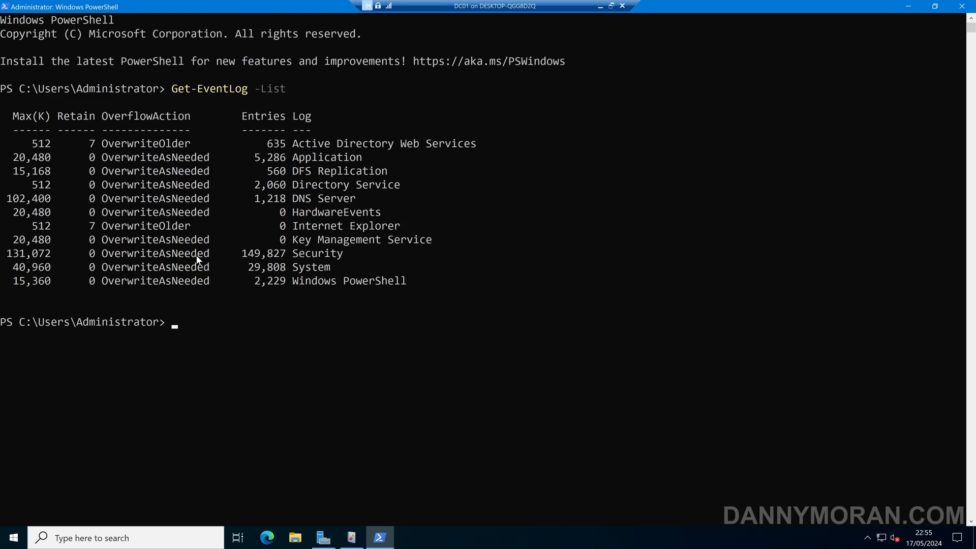
text(get)
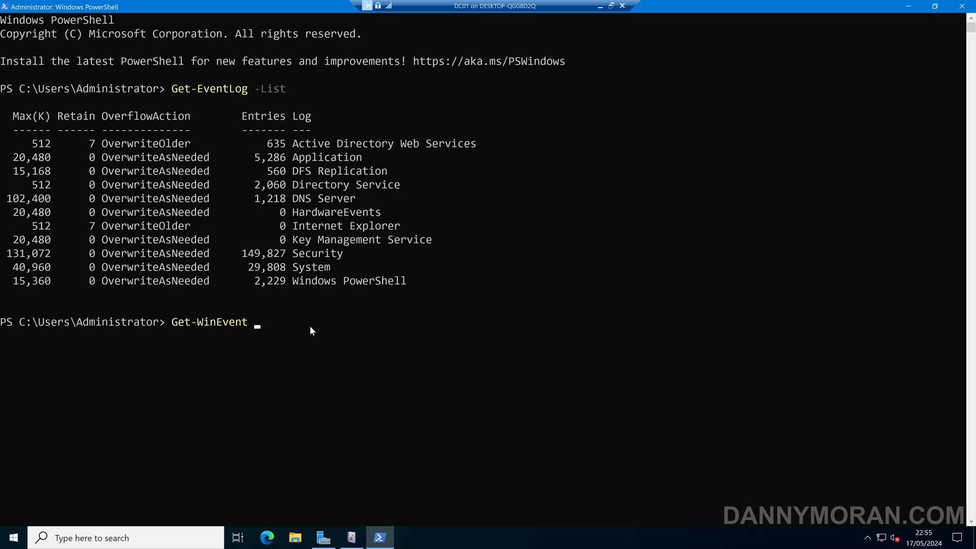
- Run Get-WinEvent -ListLog * showing System at 41943040 bytes, then return to Event Viewer
text(-ListLog *)
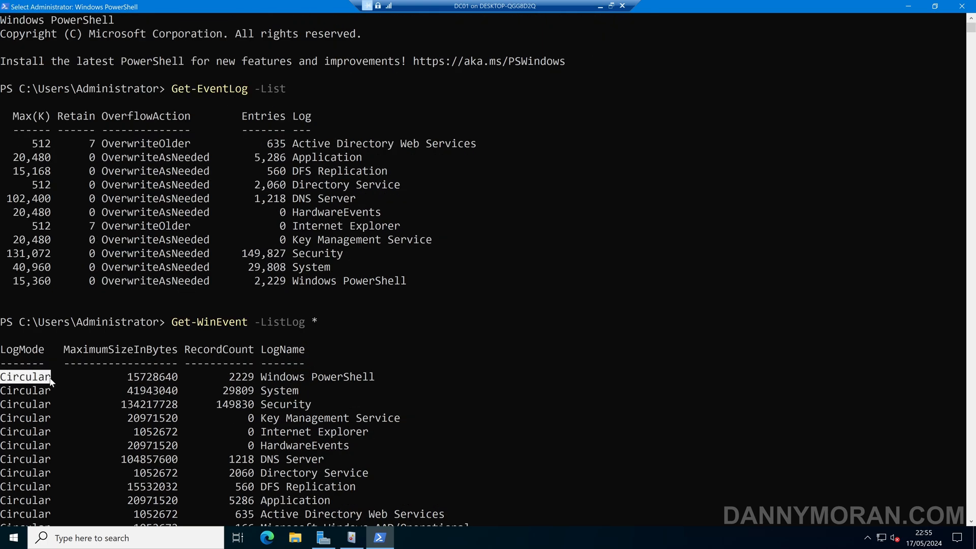
mouse_move(34, 267)
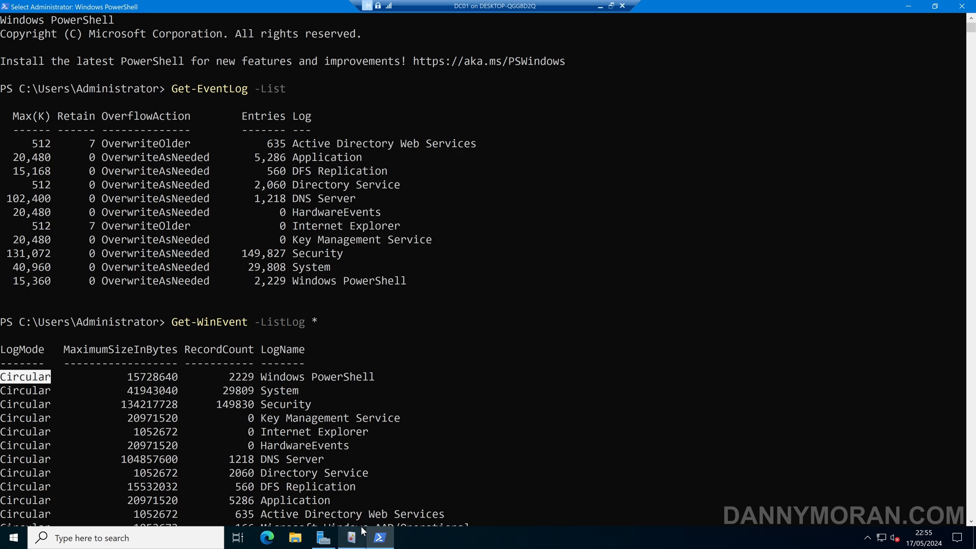
click(351, 537)
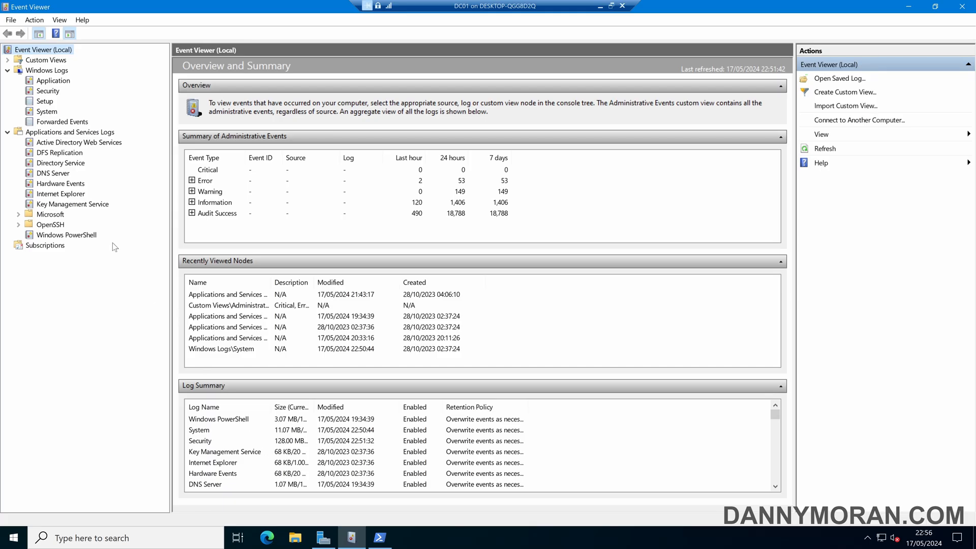